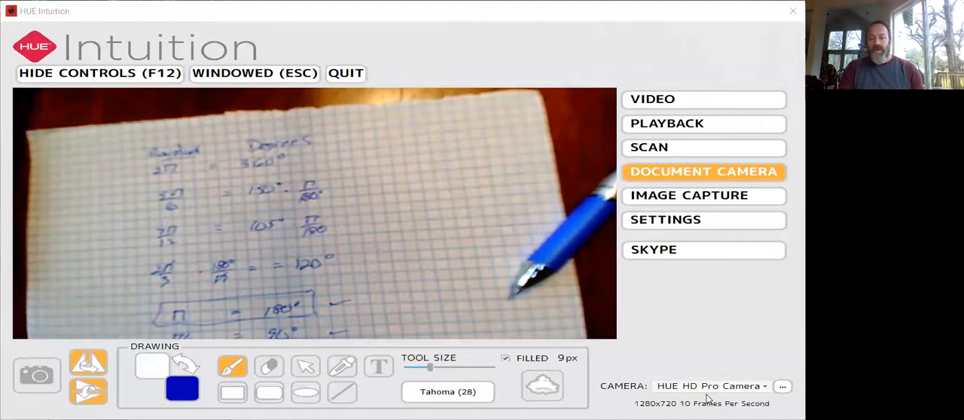
mouse_move(527, 354)
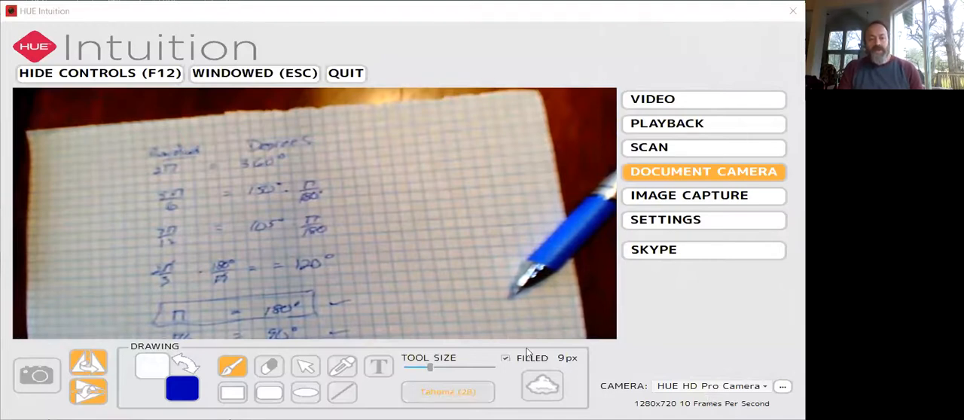